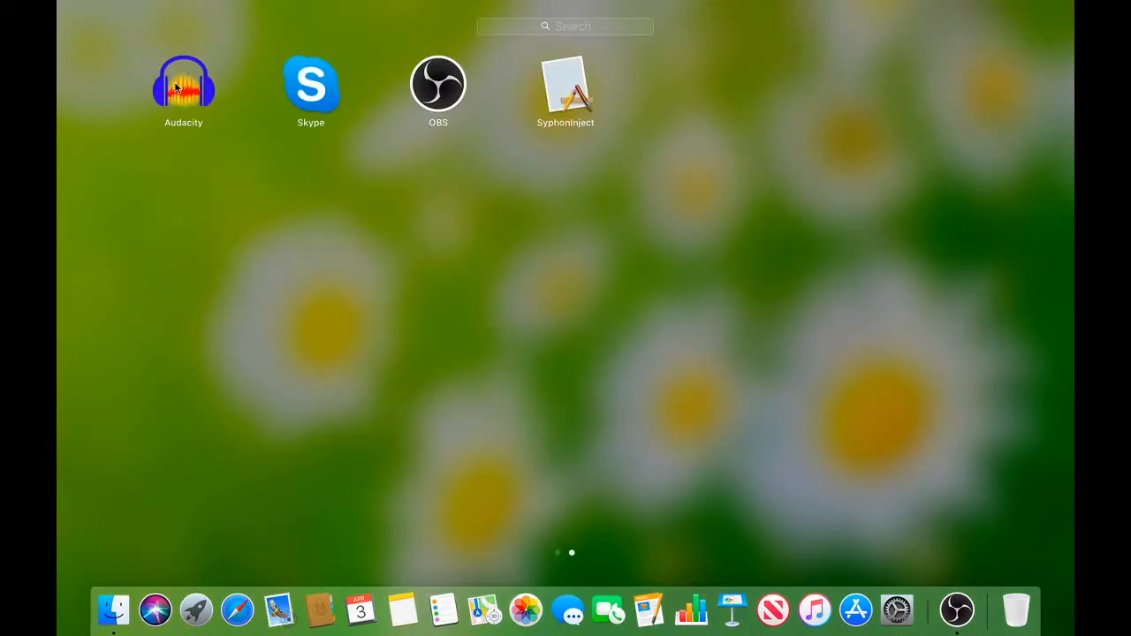
pyautogui.moveTo(237, 37)
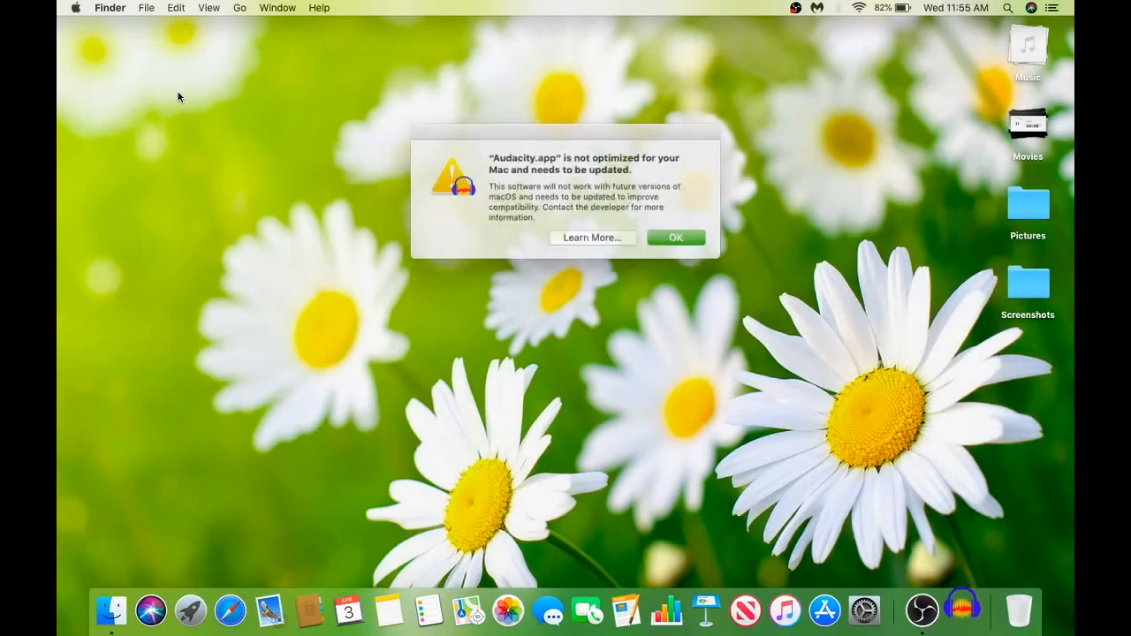
# Step: Dismiss Audacity's 'not optimized' compatibility warning to reach an empty project
pyautogui.click(159, 7)
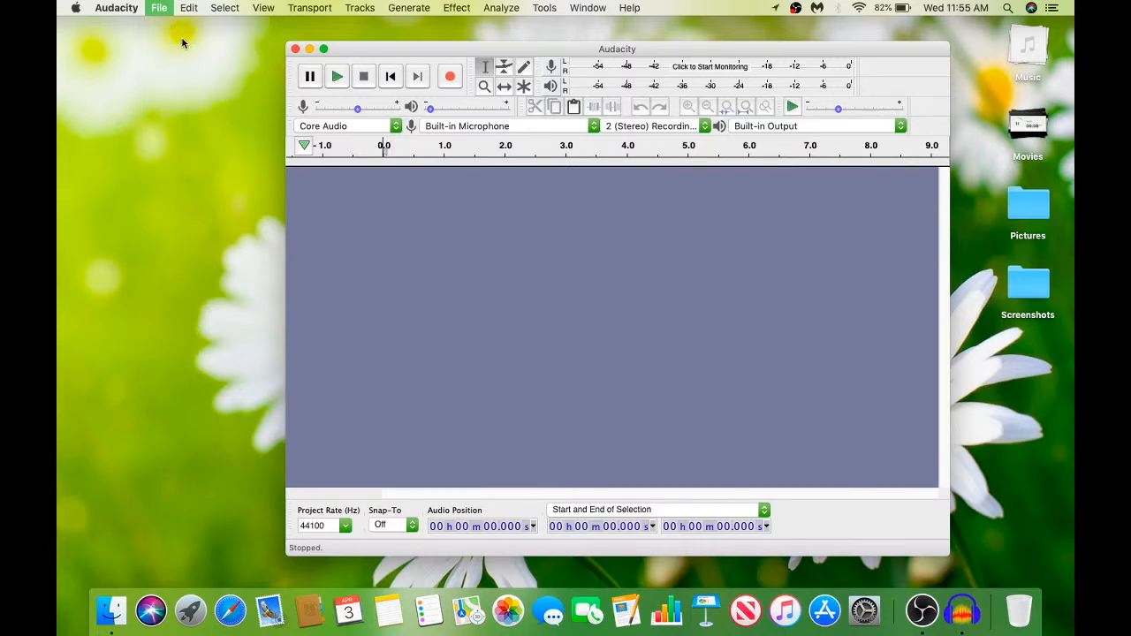
# Step: Open the Despacito MP3 from Downloads and play its opening briefly
pyautogui.click(159, 7)
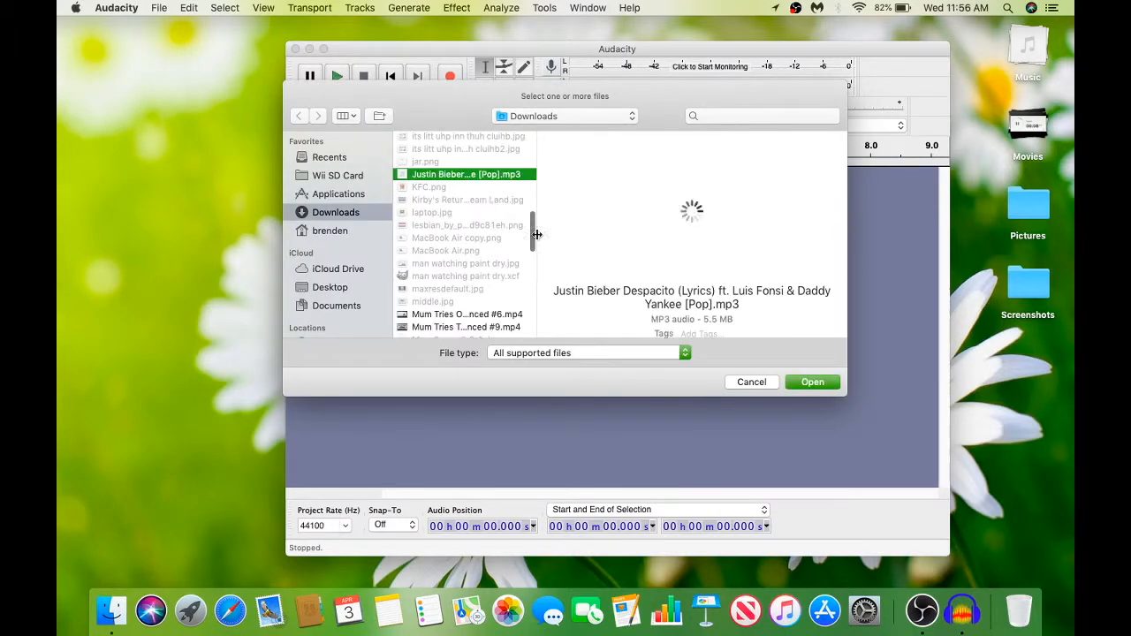
pyautogui.click(811, 381)
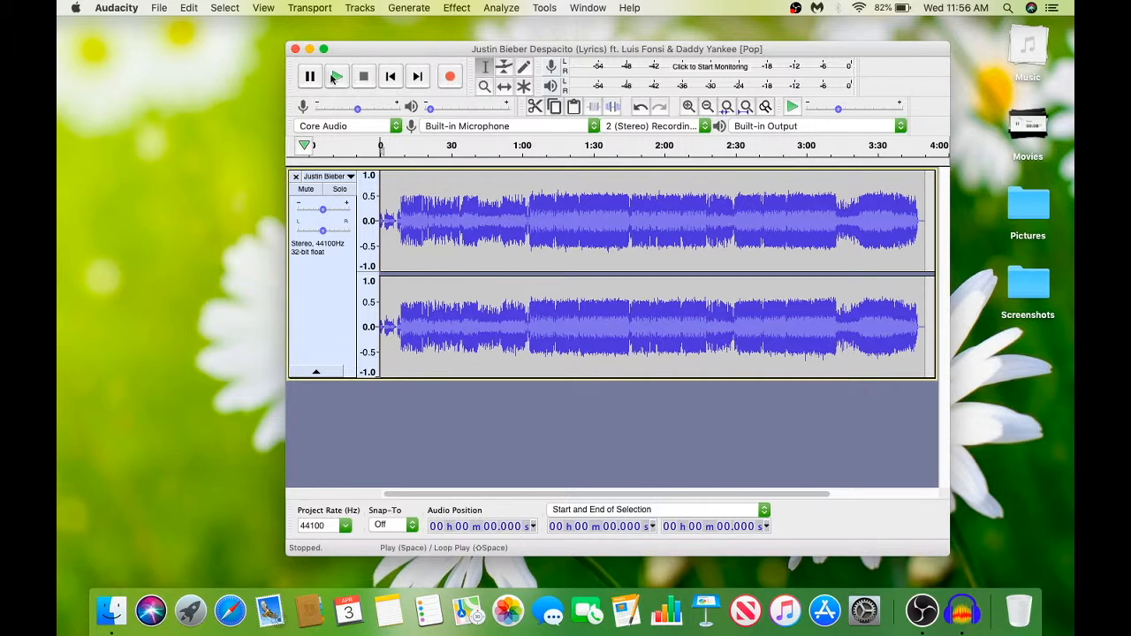
pyautogui.click(336, 76)
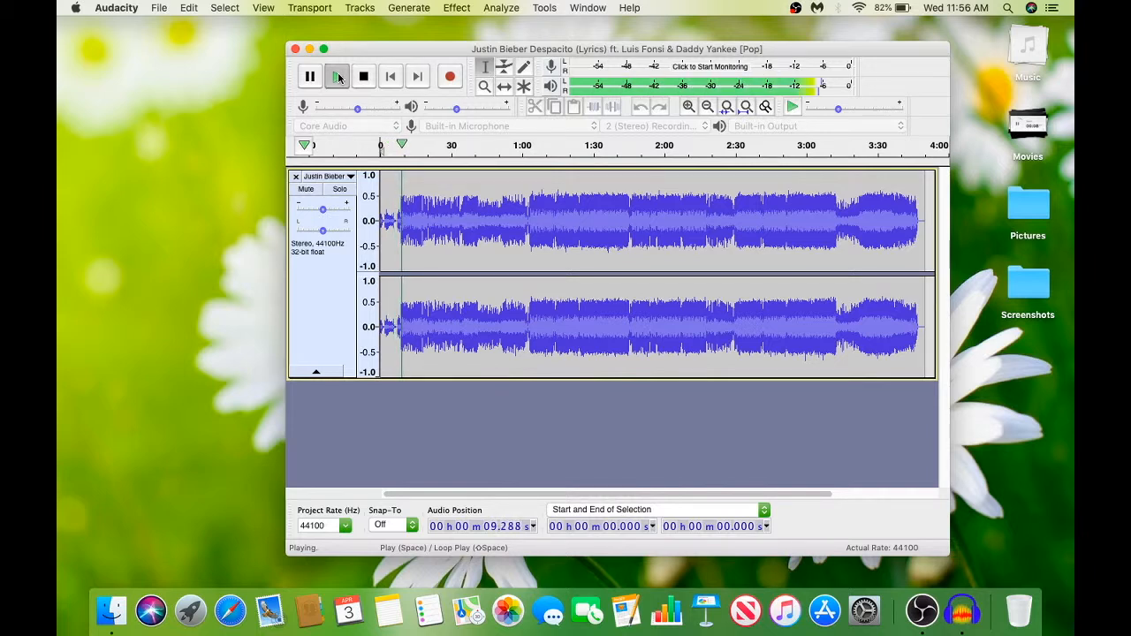
pyautogui.click(363, 75)
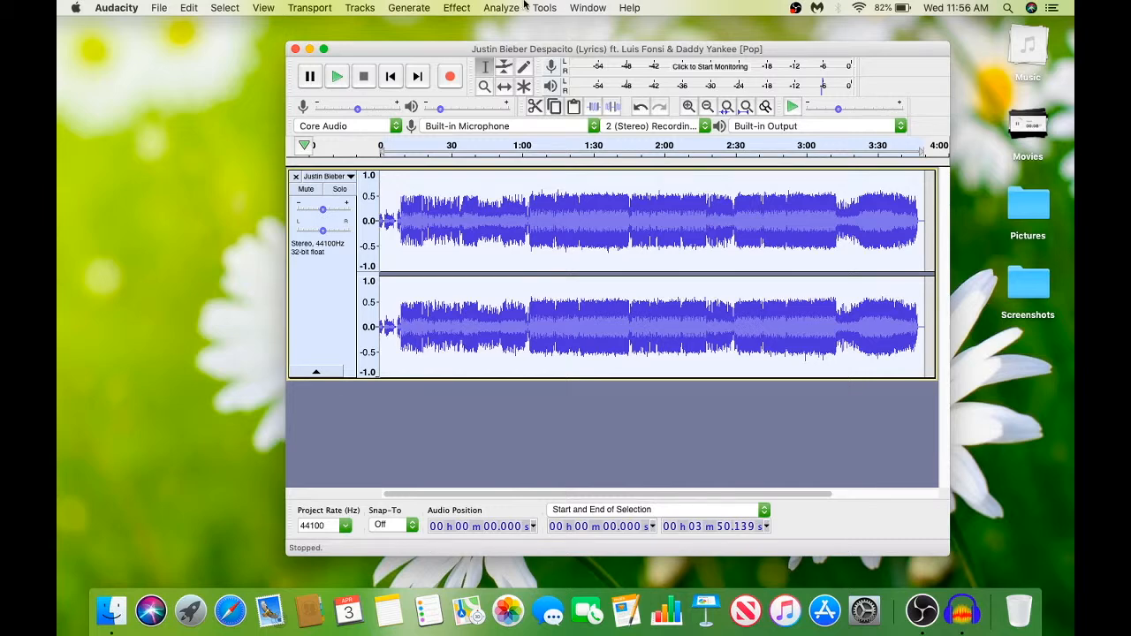
# Step: Apply Distortion with Hard Clipping at a clipping level of about -20.72 dB
pyautogui.click(456, 8)
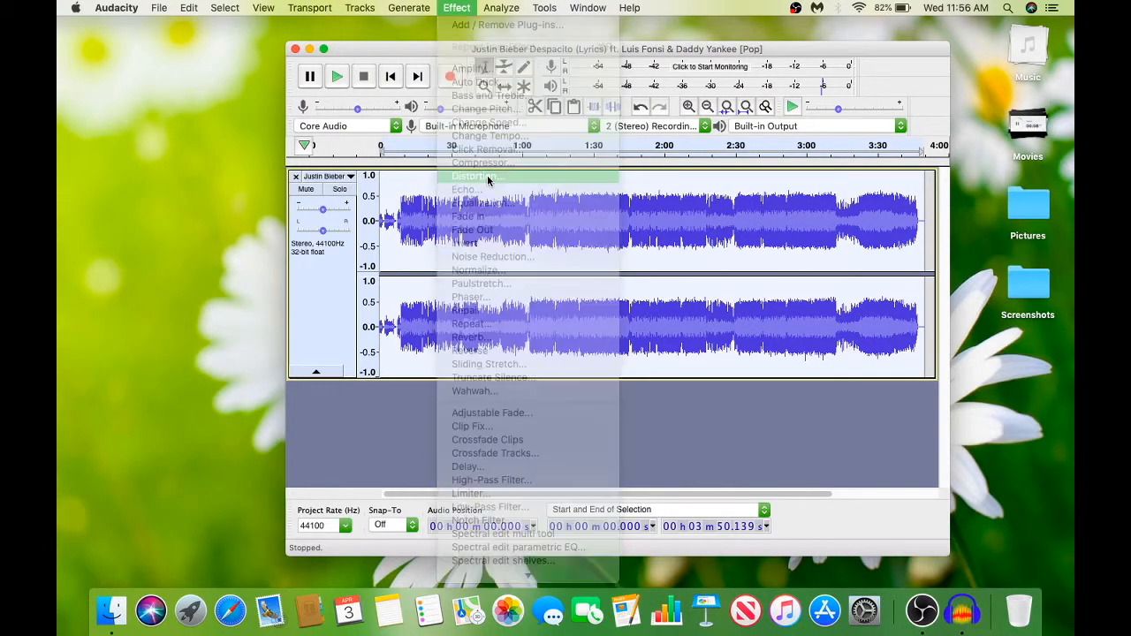
pyautogui.click(471, 176)
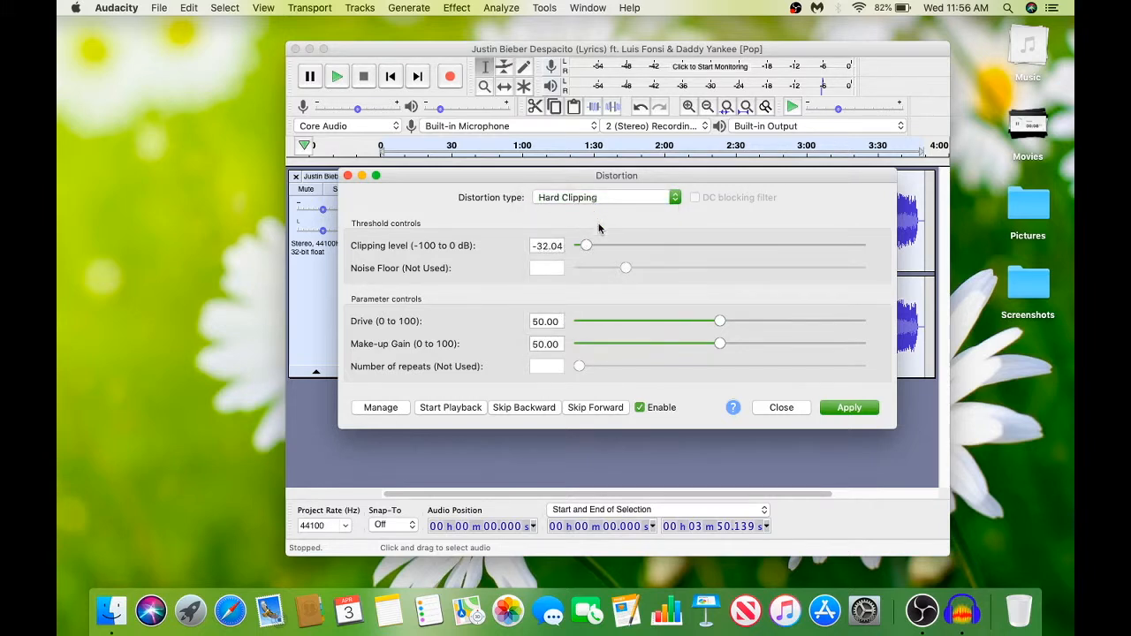
pyautogui.moveTo(586, 245); pyautogui.dragTo(605, 245)
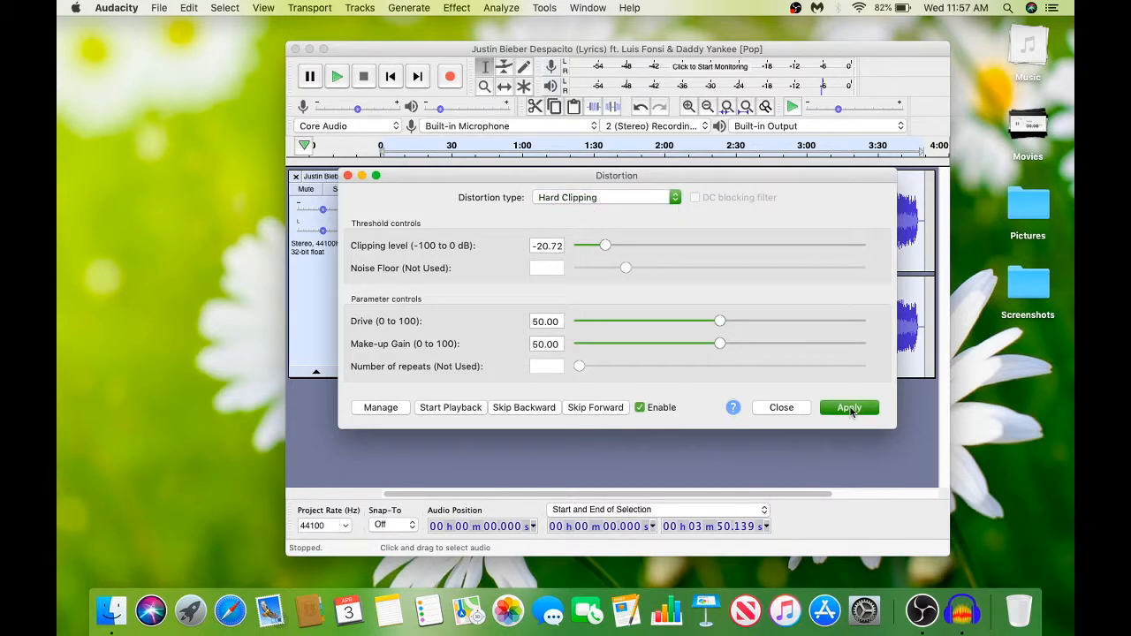
pyautogui.click(848, 407)
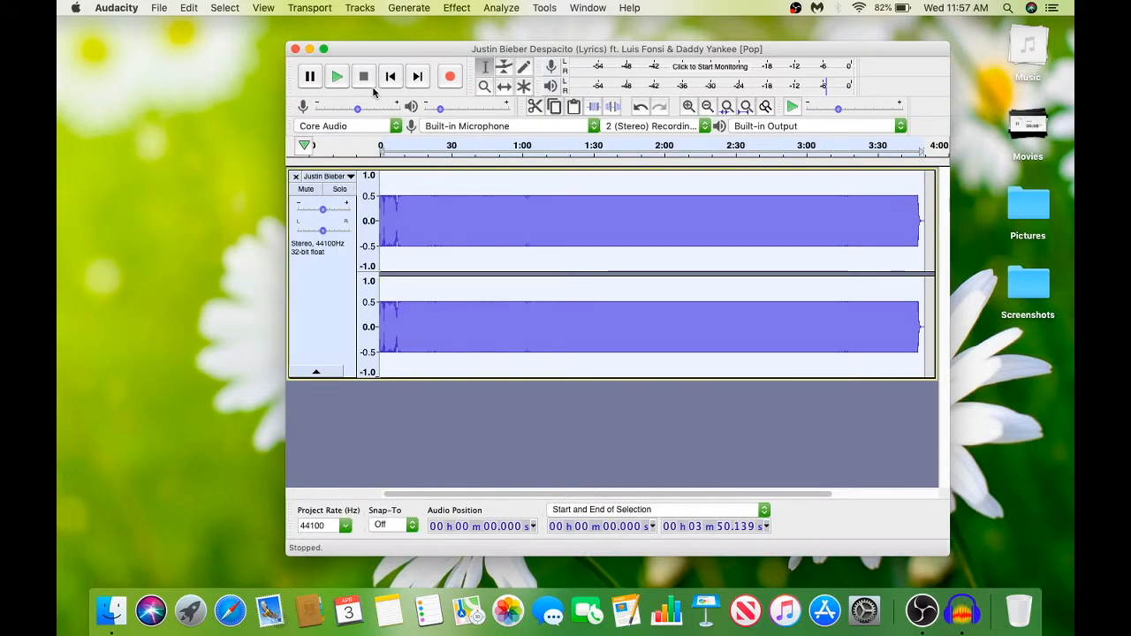
# Step: Play the distorted song from the start, then close the Documents window
pyautogui.click(391, 76)
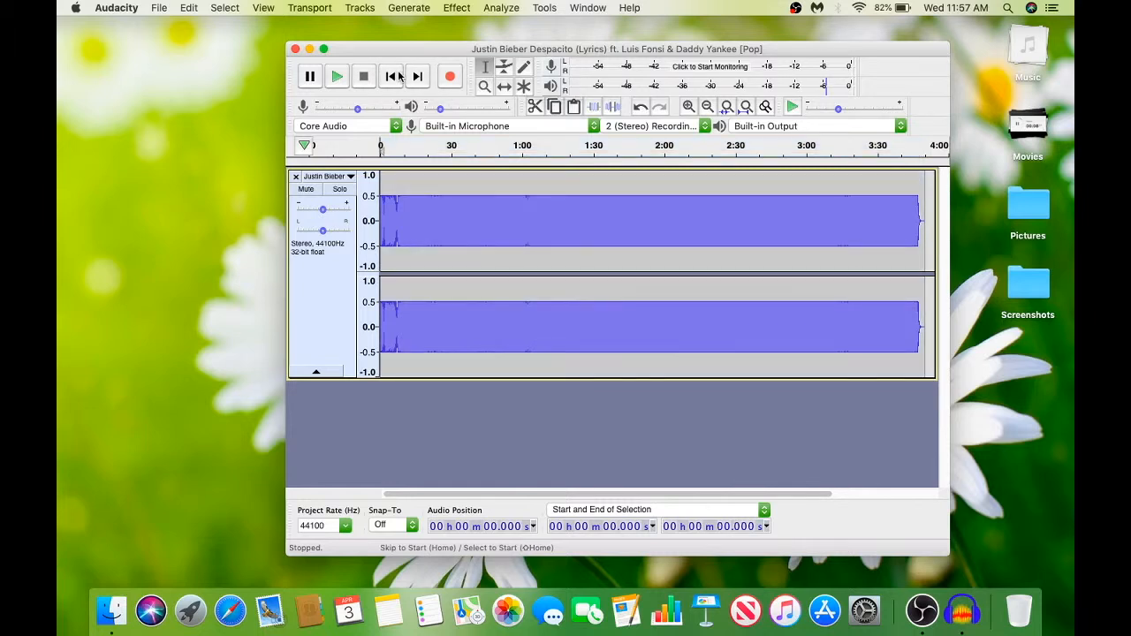
pyautogui.click(337, 76)
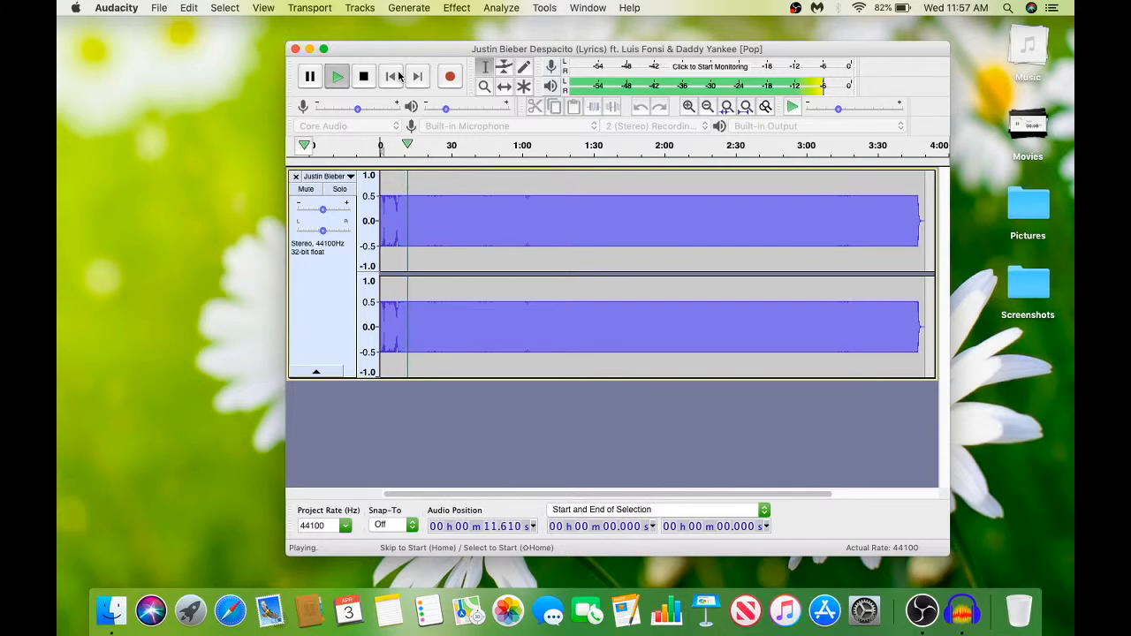
pyautogui.click(363, 76)
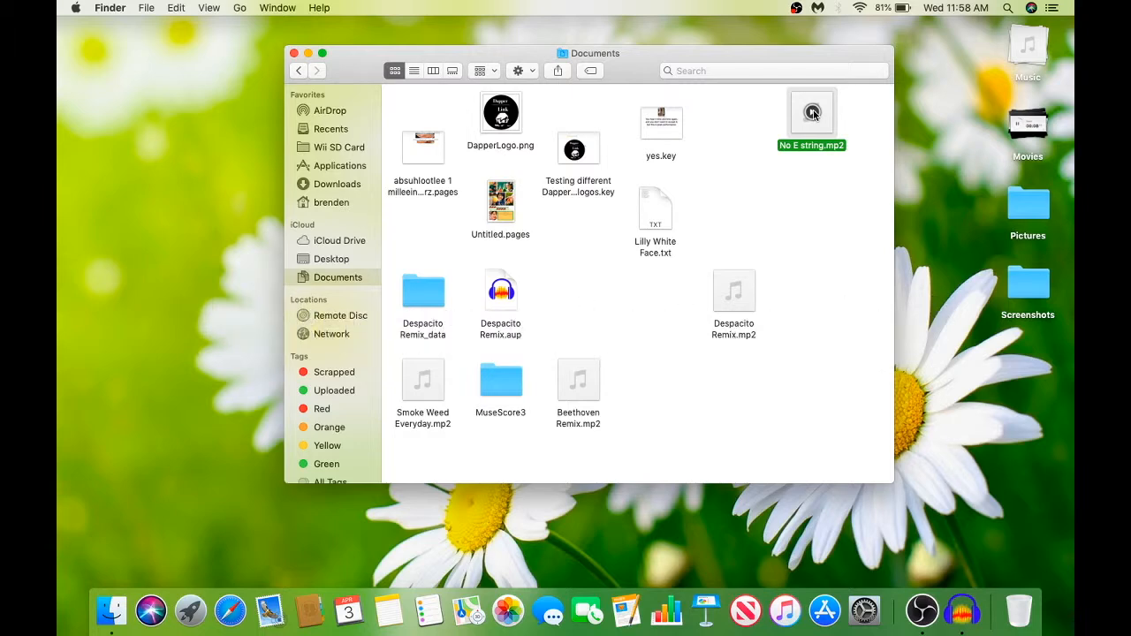
pyautogui.click(301, 53)
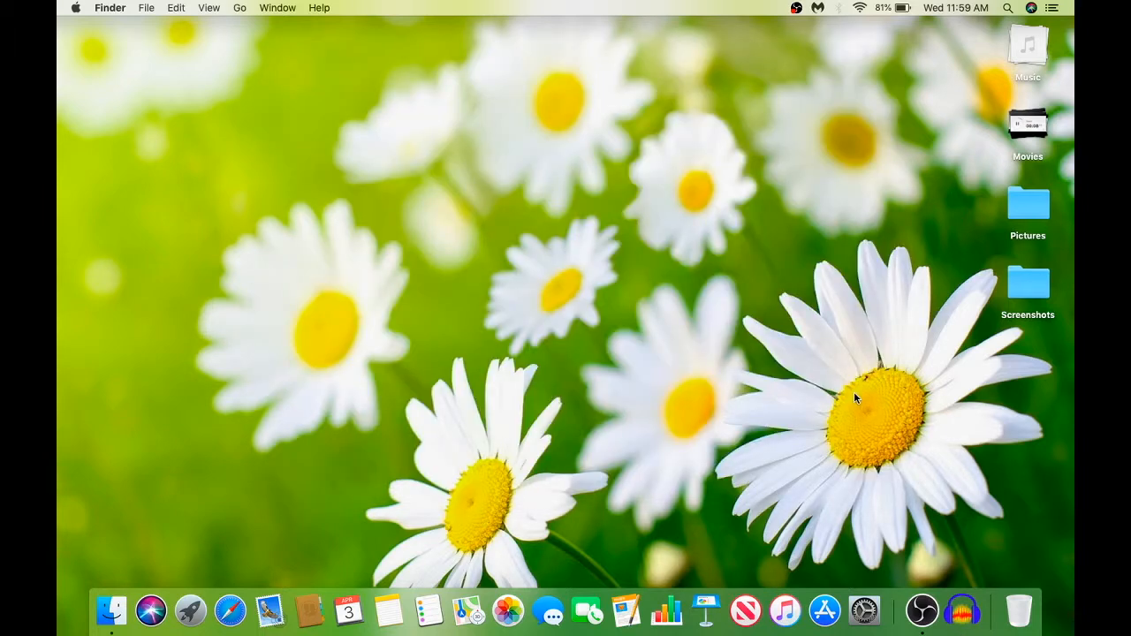